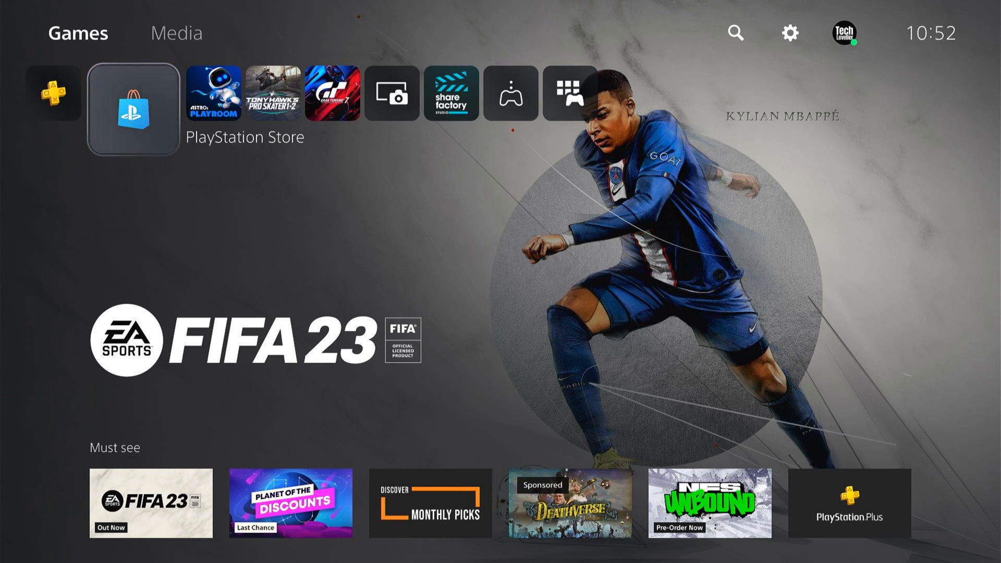
mouse_move(740, 31)
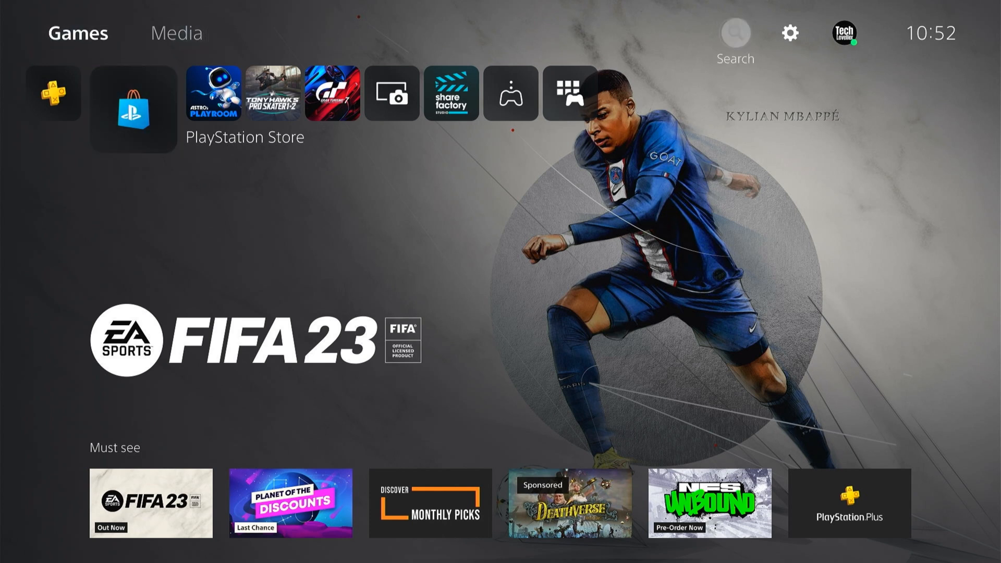
Go through Settings and Storage to the Media Gallery of screenshots and trophy clips
click(790, 32)
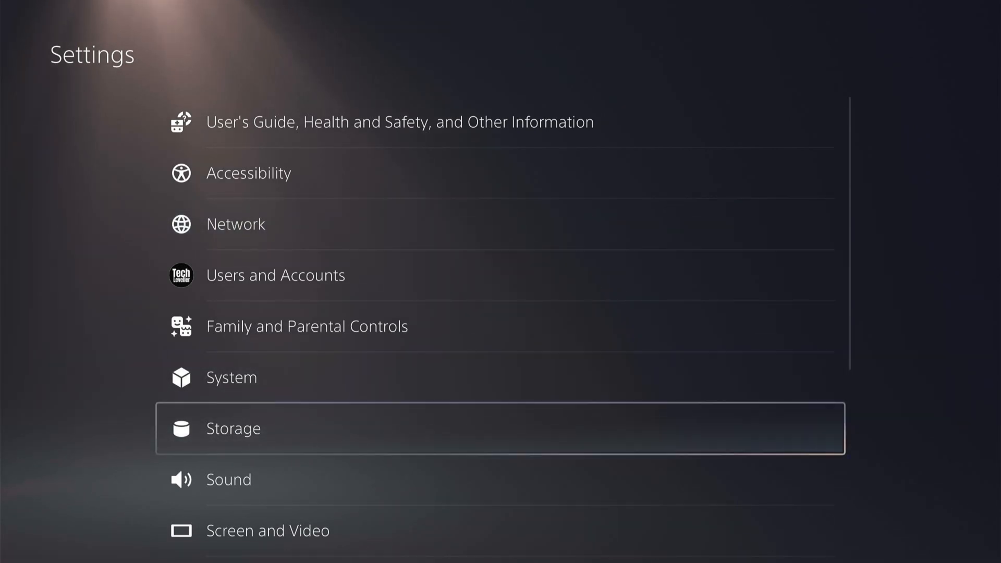
click(232, 428)
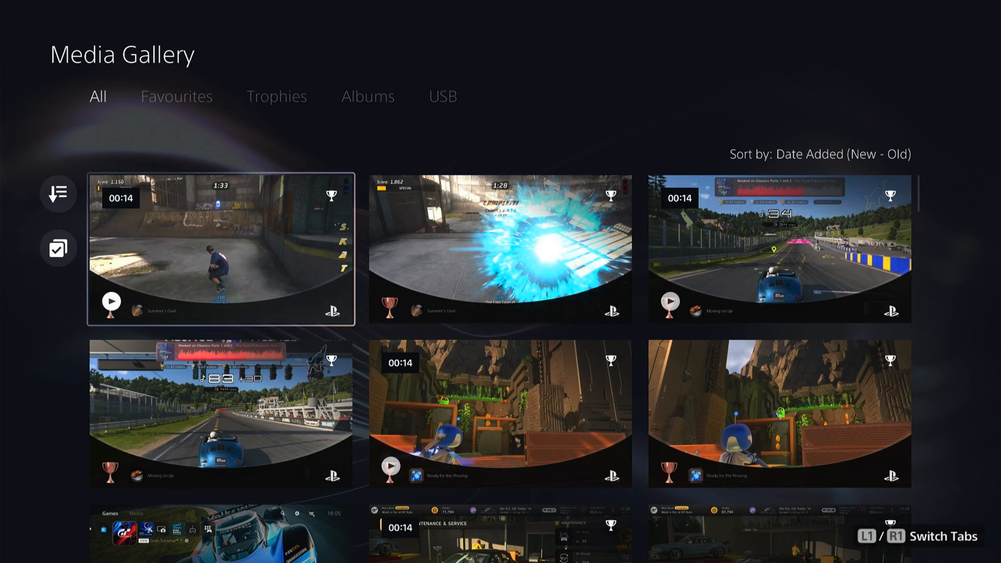
Switch the gallery to Select Media mode and tick the first 14-second skateboarding clip
click(217, 249)
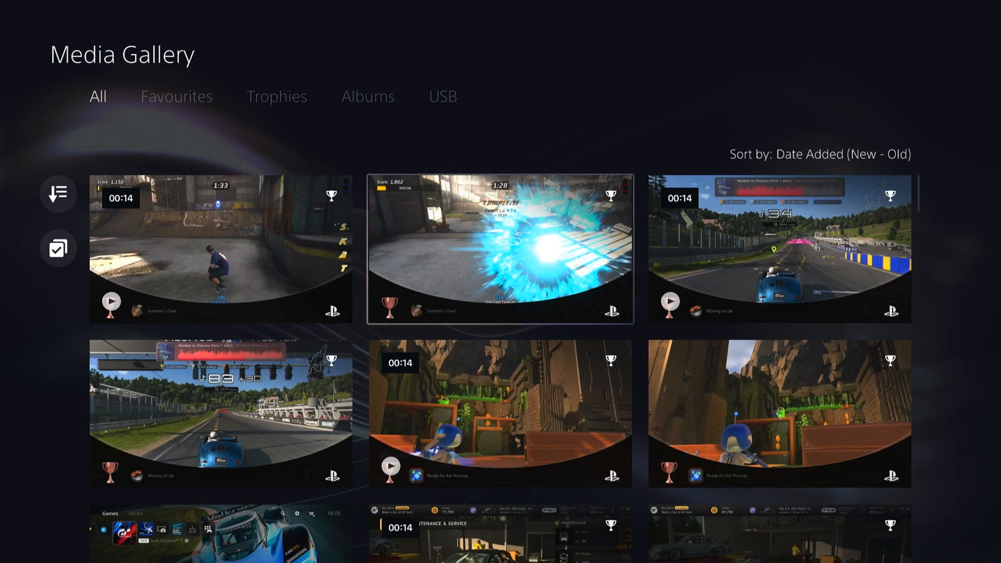
click(500, 248)
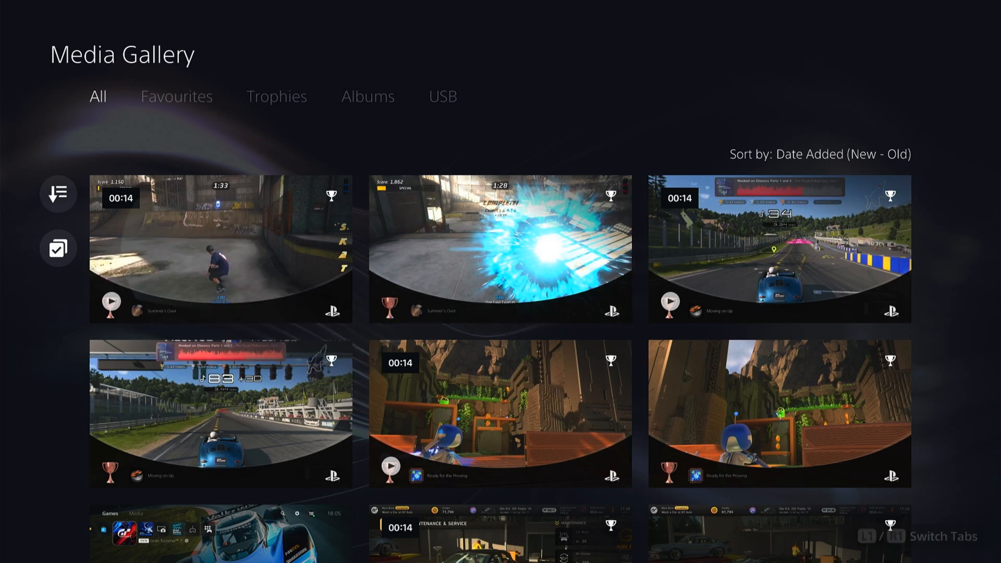
click(57, 248)
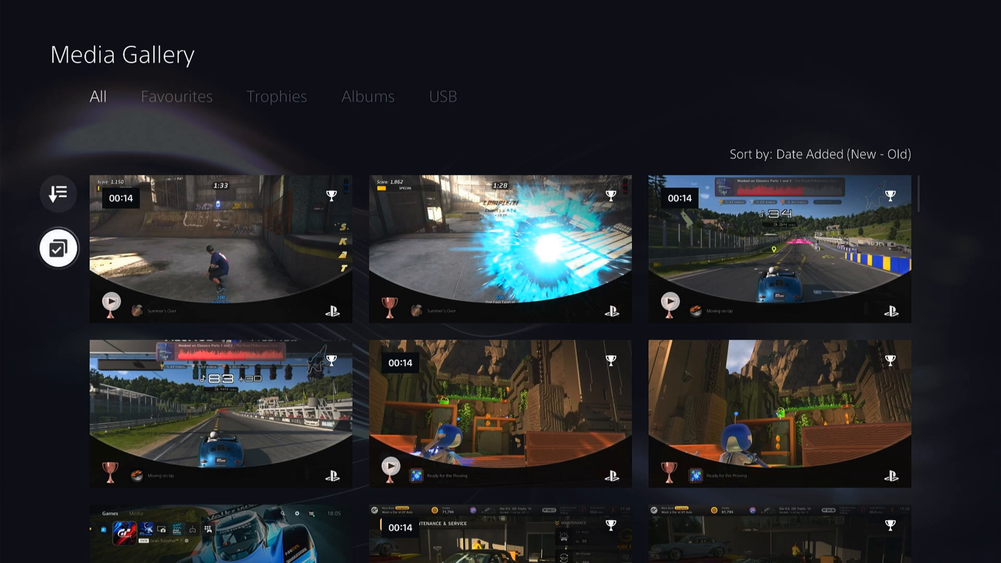
click(59, 247)
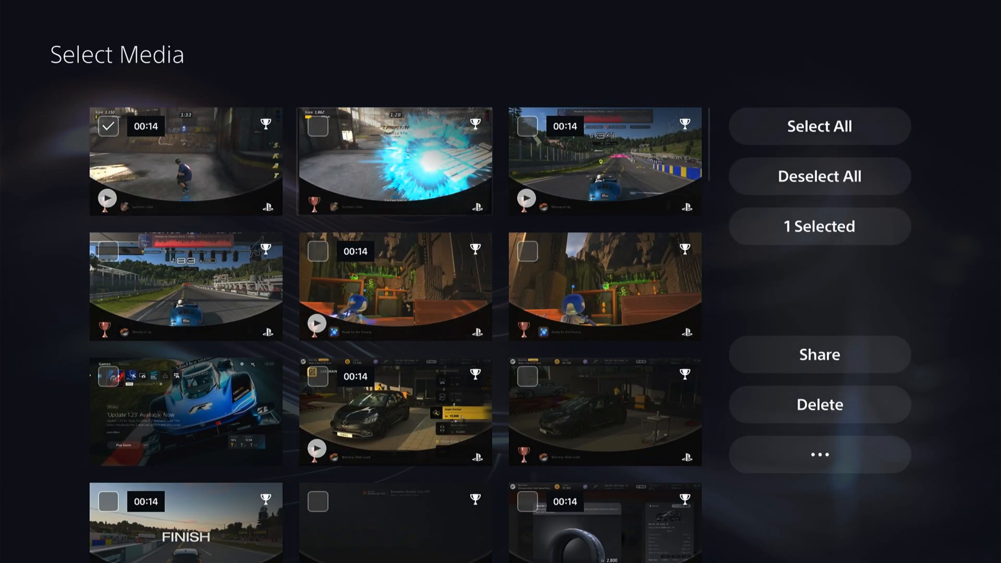